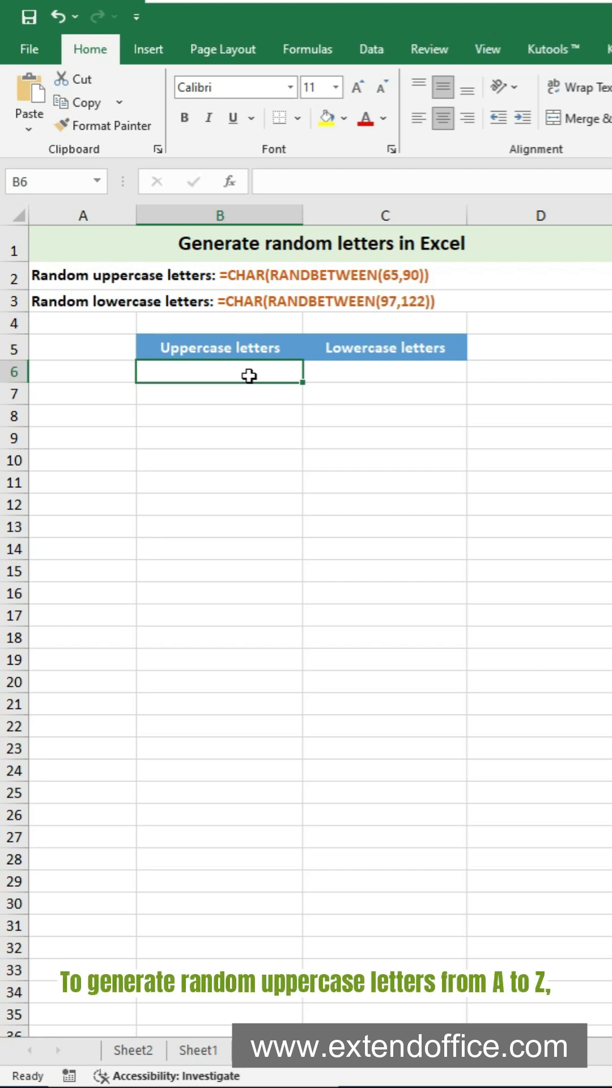
Step: Enter =CHAR(RANDBETWEEN(65,90)) in B6 and reselect it to check the random uppercase letter
type("=CHAR(RANDBETWEEN(65,90")
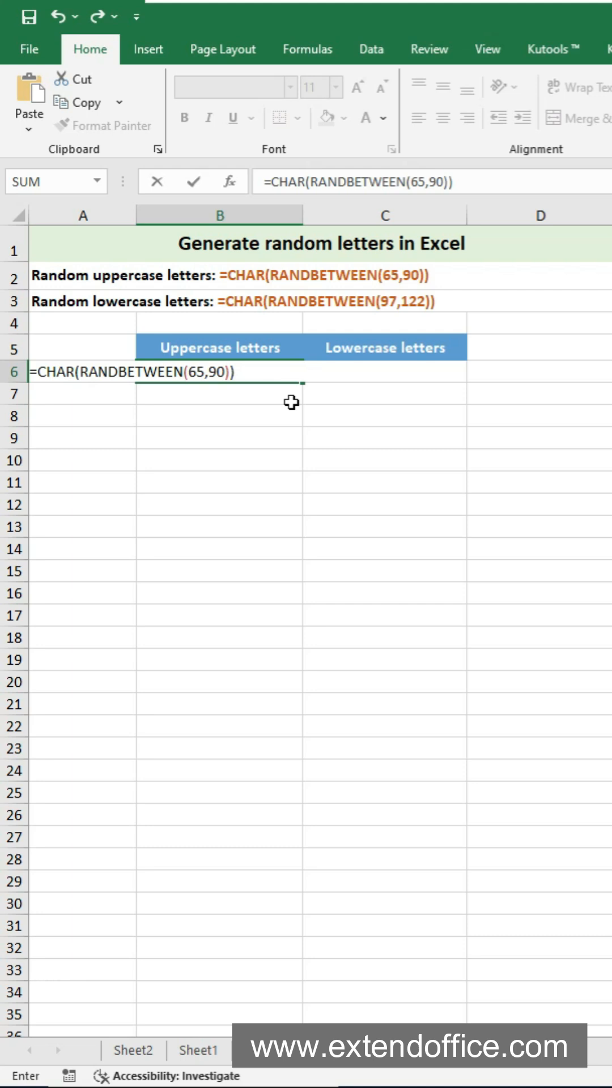
key("Enter")
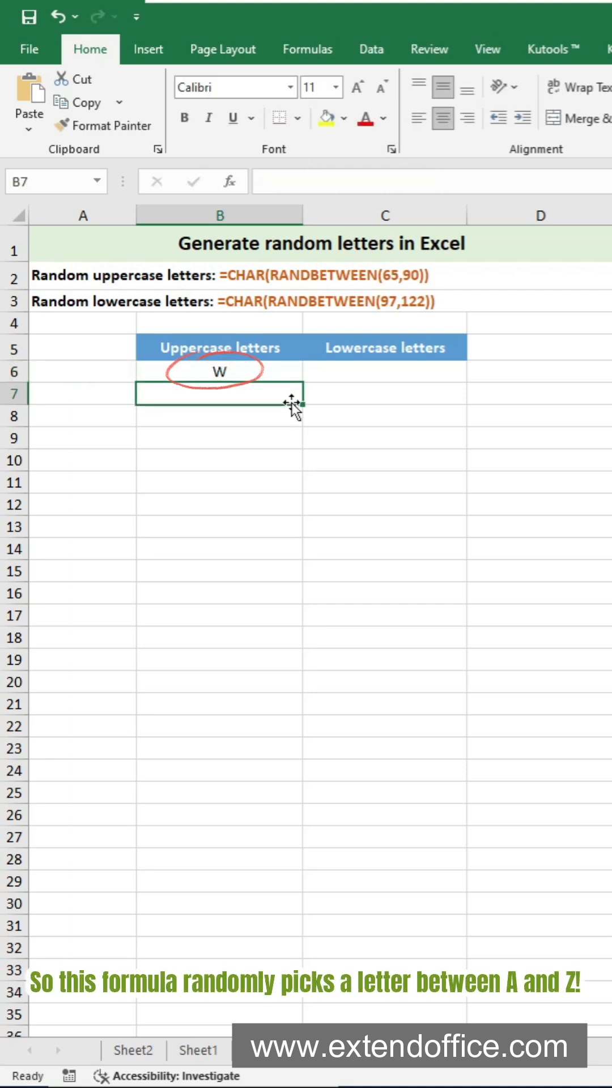
left_click(218, 371)
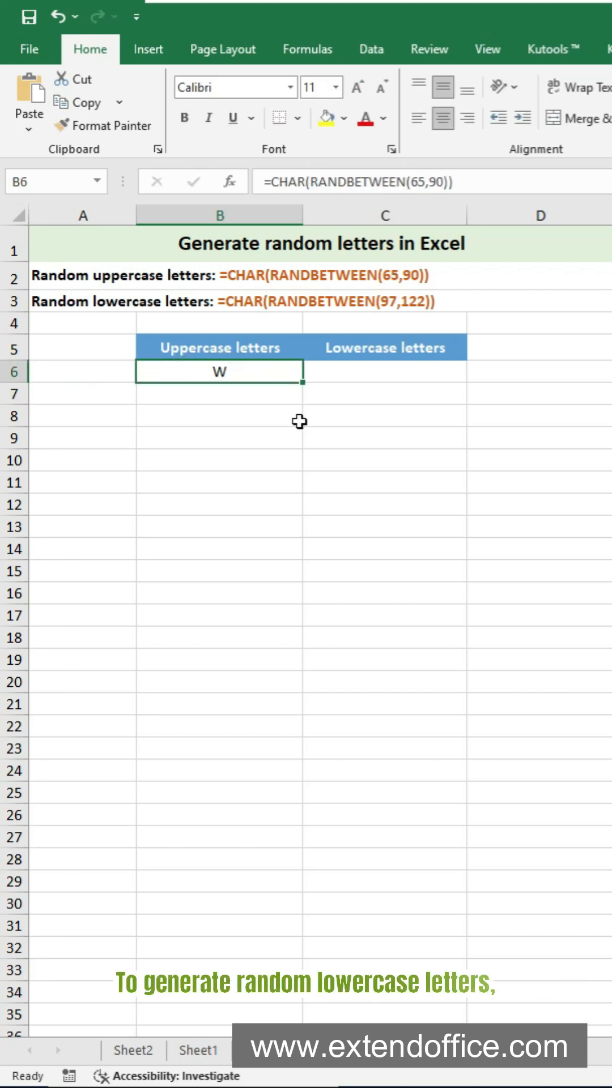
Step: Put =CHAR(RANDBETWEEN(97,122)) in C6 to return a random lowercase letter
left_click(384, 372)
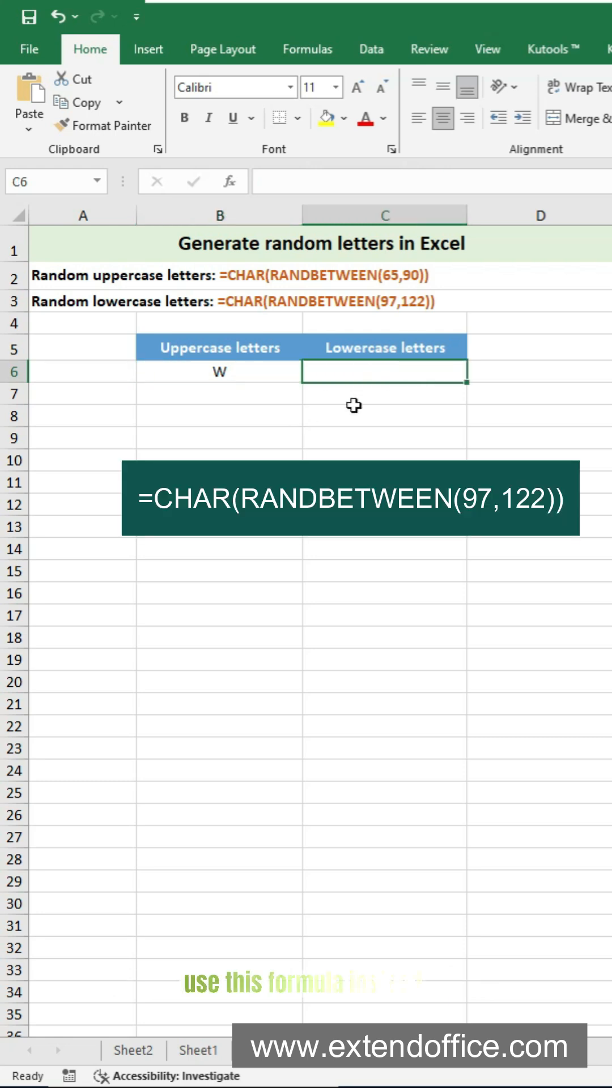
type("=CHAR(RANDBETWEEN(97,122))")
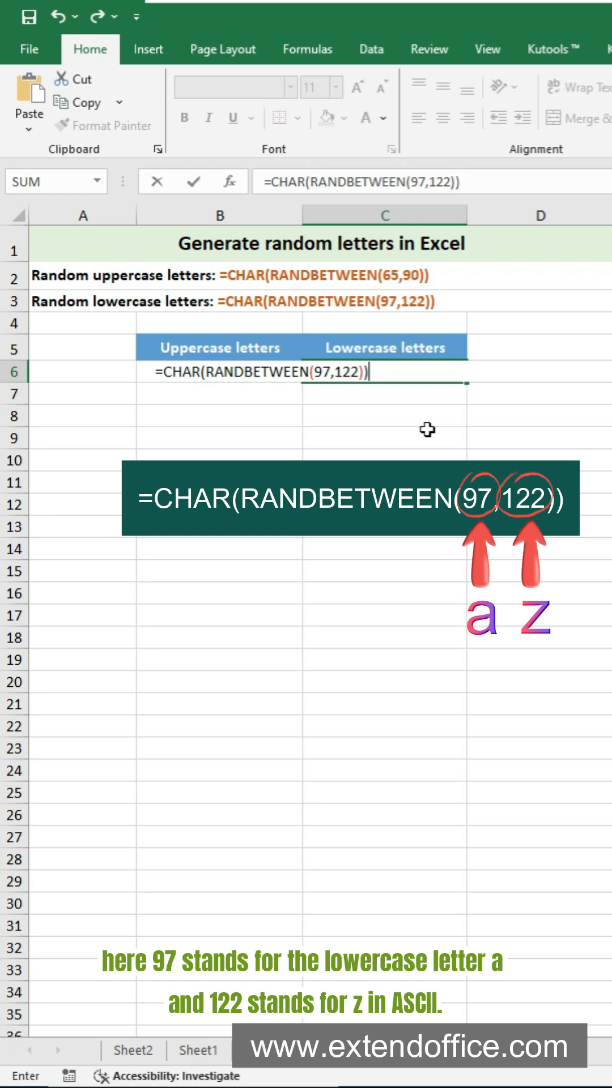
key("Enter")
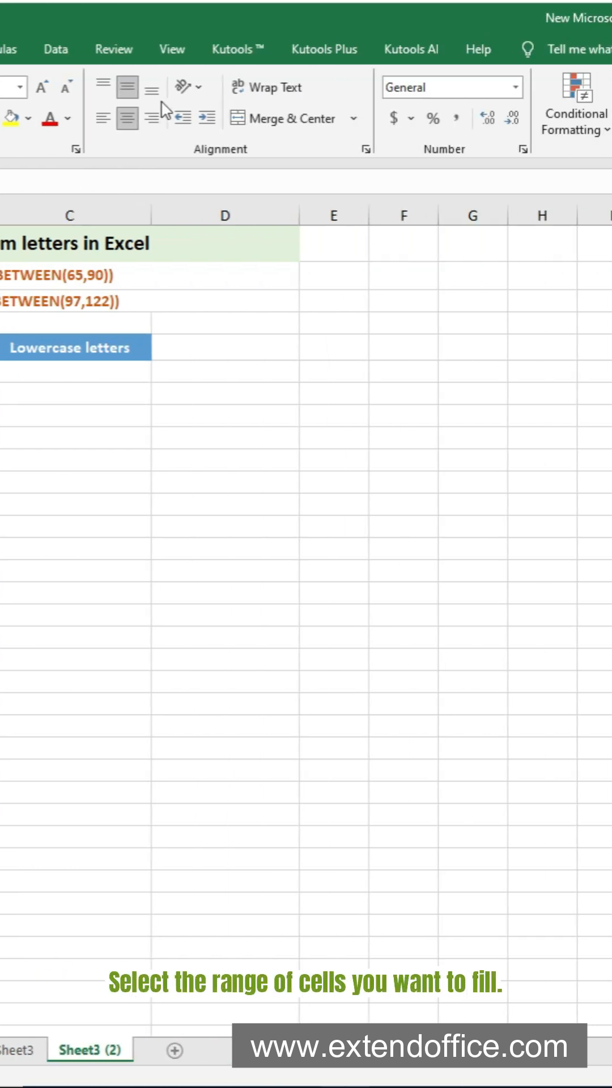
Step: Open Kutools' Insert Random Data dialog for the range B6:B27
left_click(237, 48)
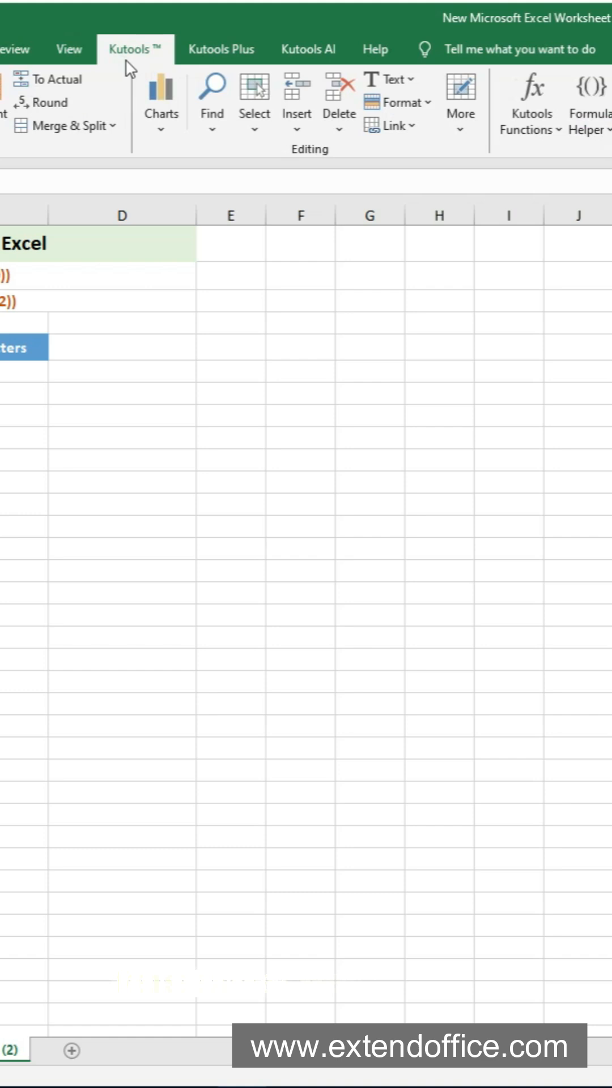
left_click(295, 100)
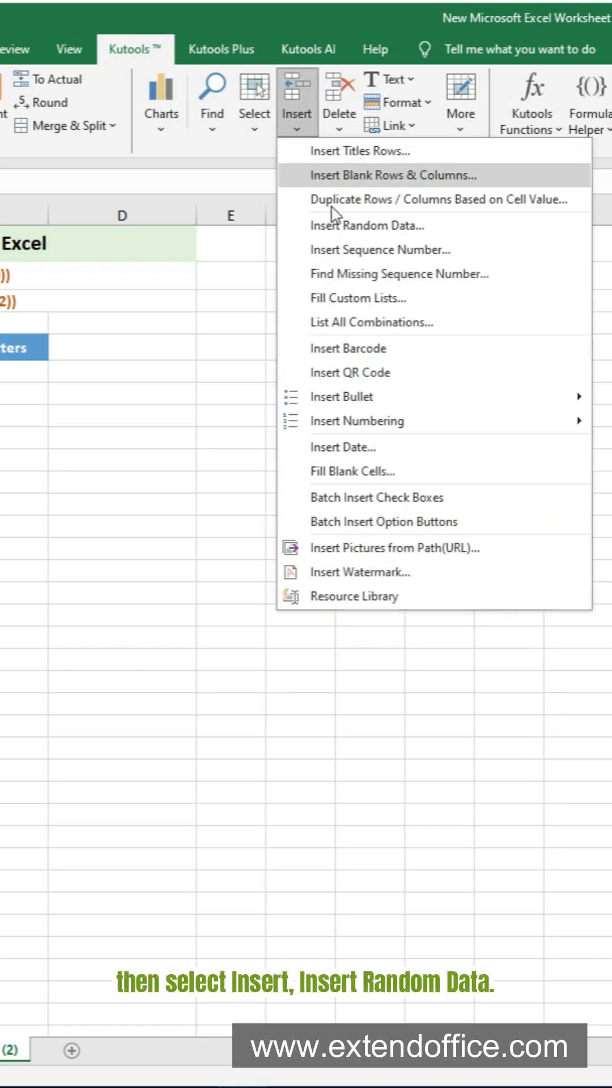
left_click(360, 226)
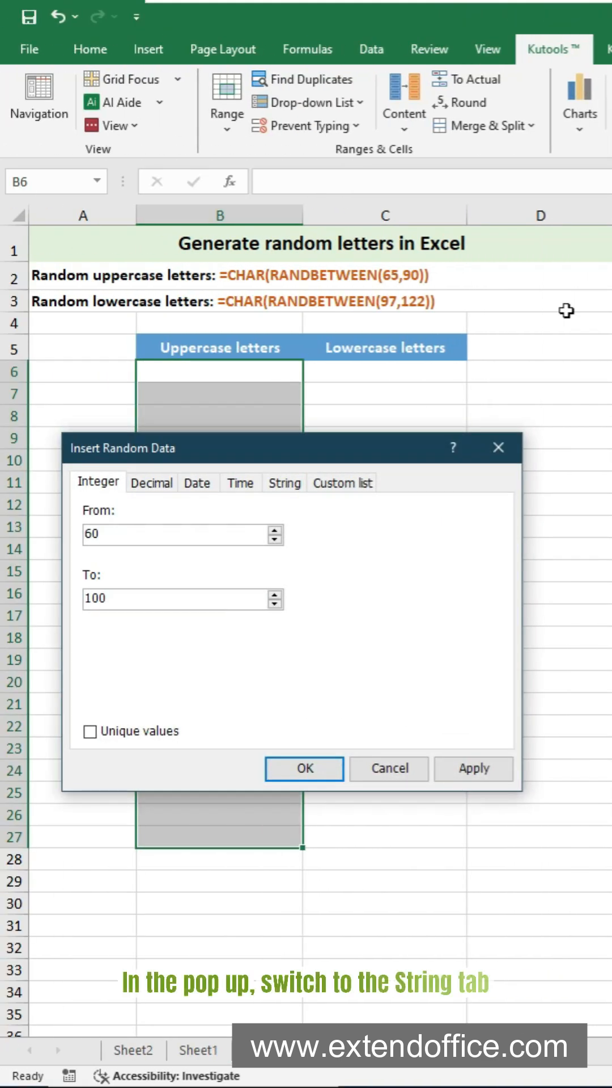
Step: Generate length-1 strings using only A-Z, excluding a-z and 0-9, into B6:B27
left_click(284, 483)
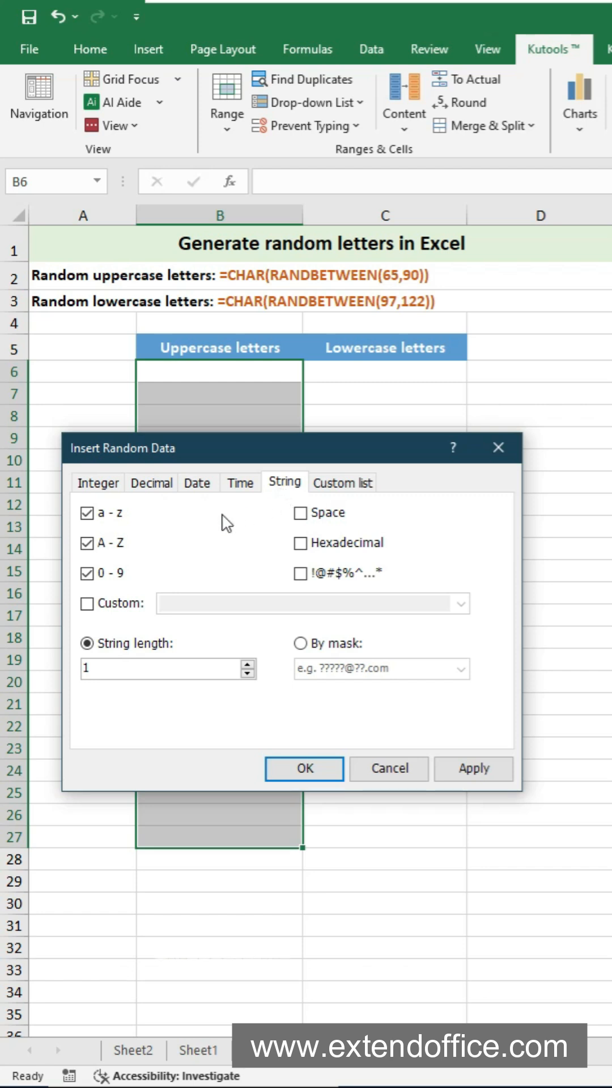
left_click(87, 513)
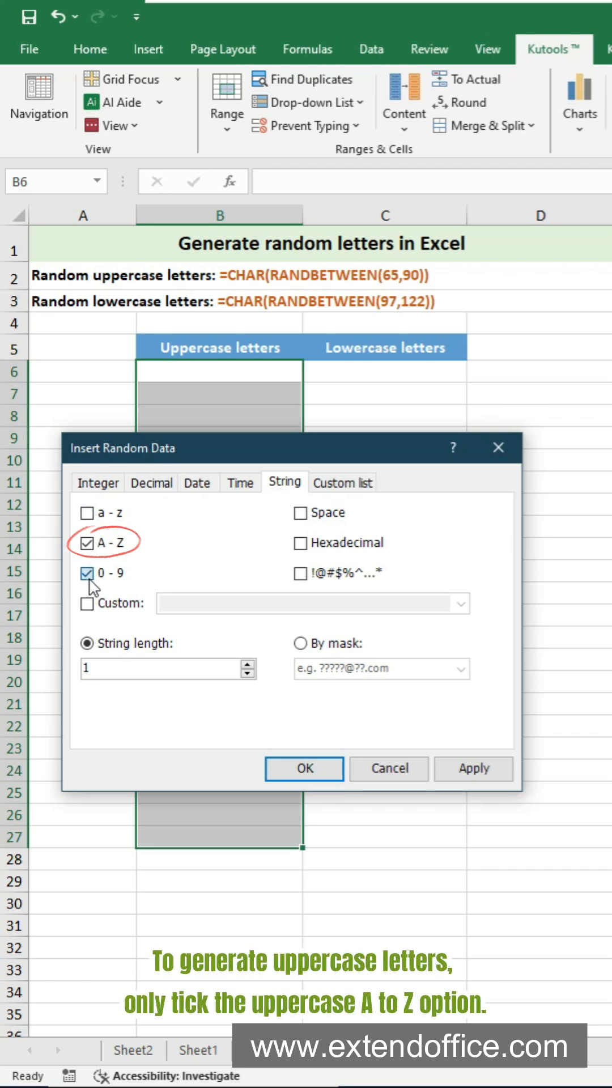
left_click(86, 574)
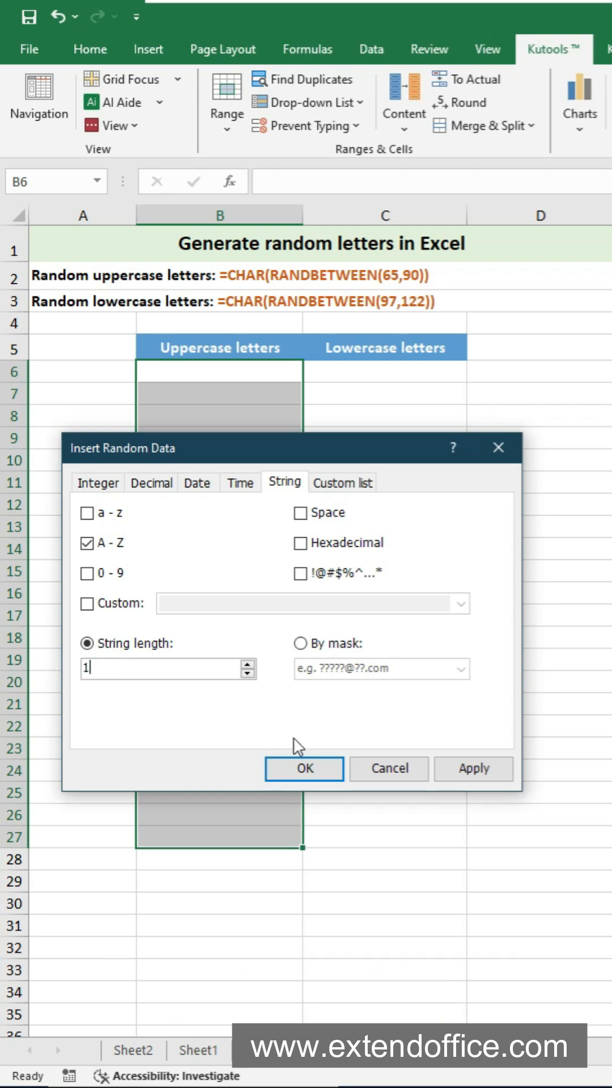
left_click(305, 769)
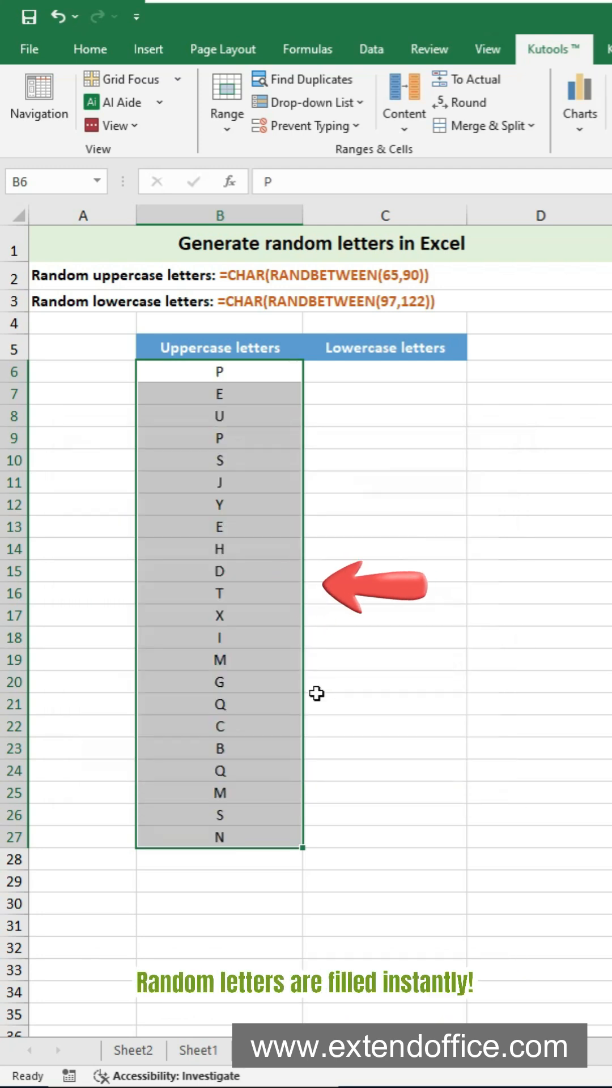